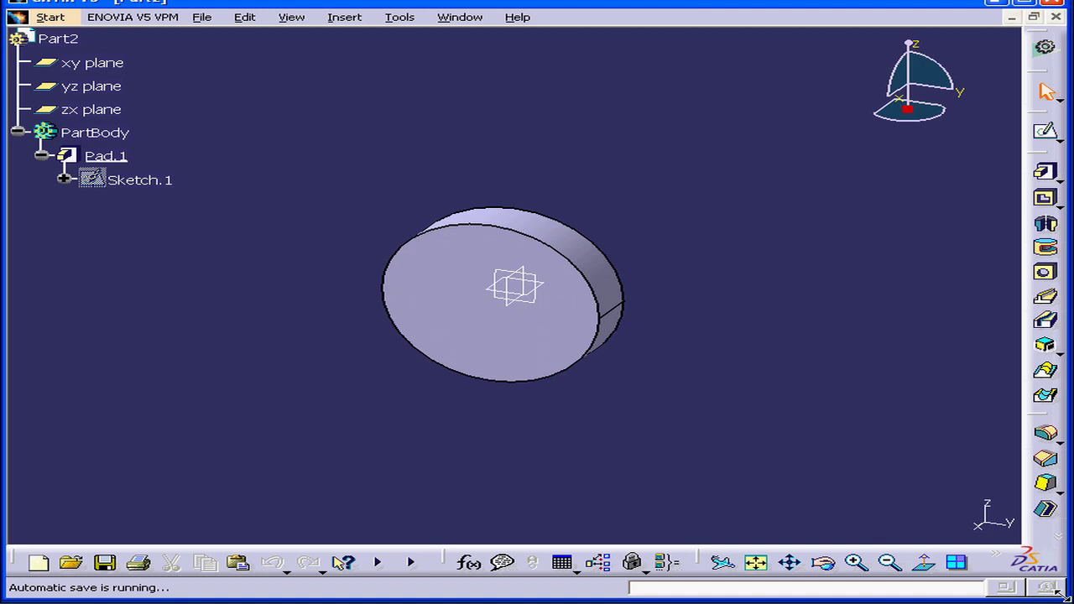
mouse_move(398, 24)
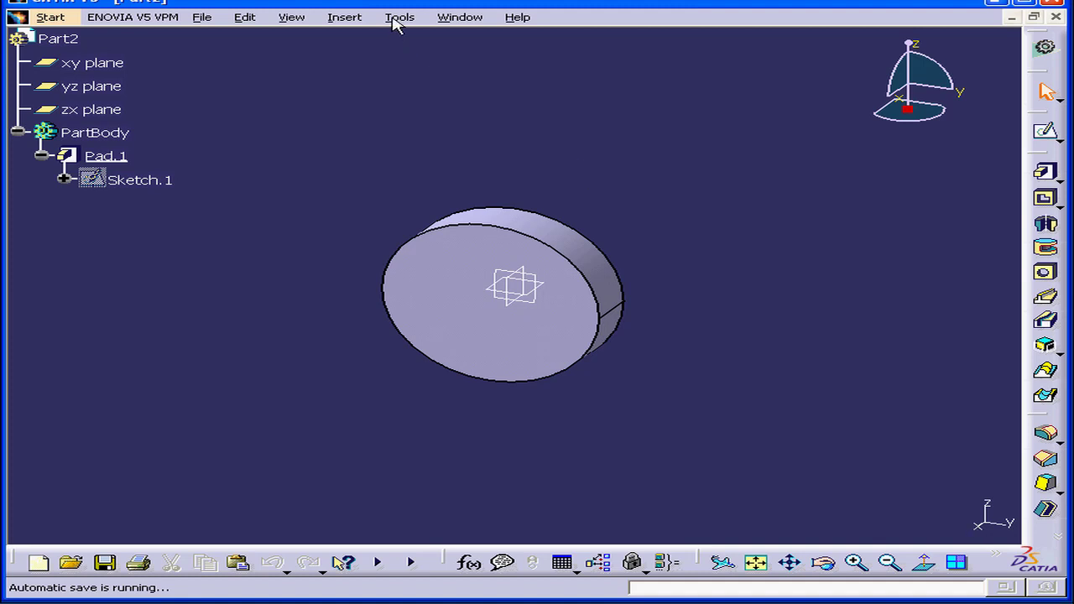
Open the Visual Basic editor from the Tools > Macro menu
click(399, 17)
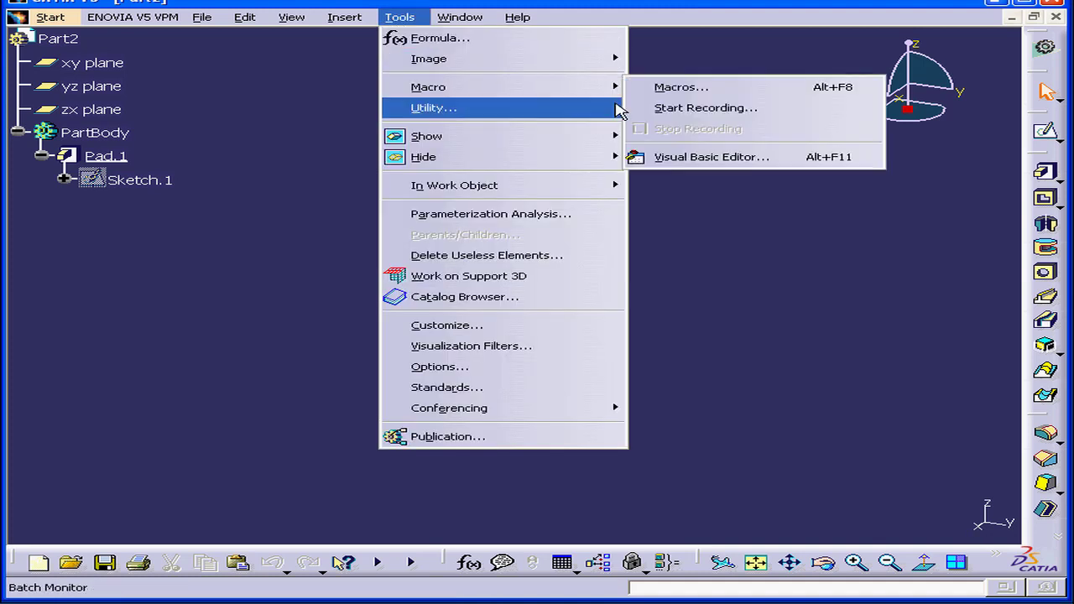
click(711, 157)
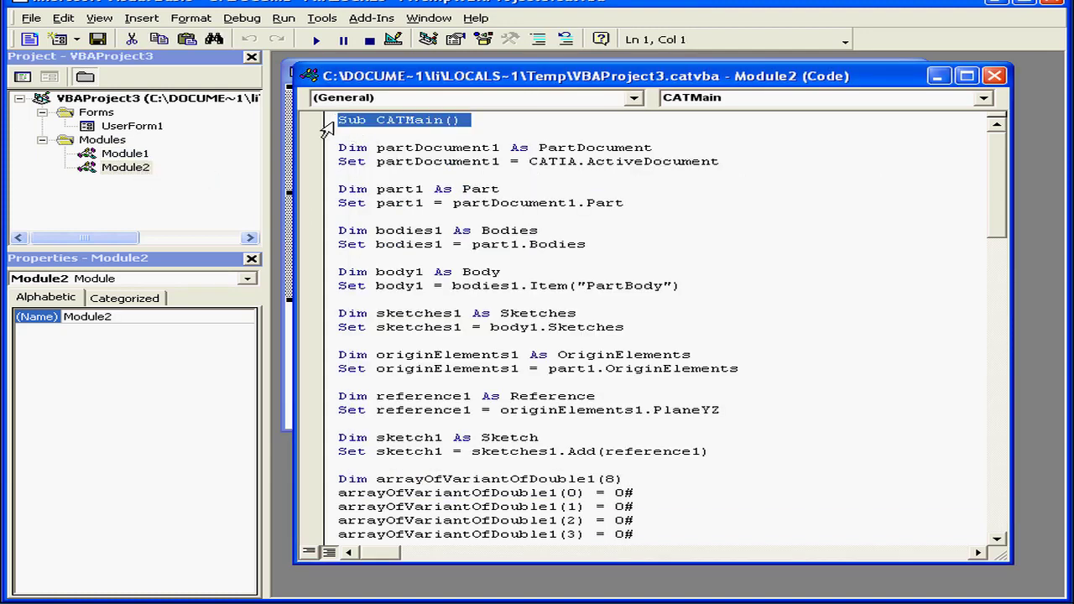
mouse_move(410, 197)
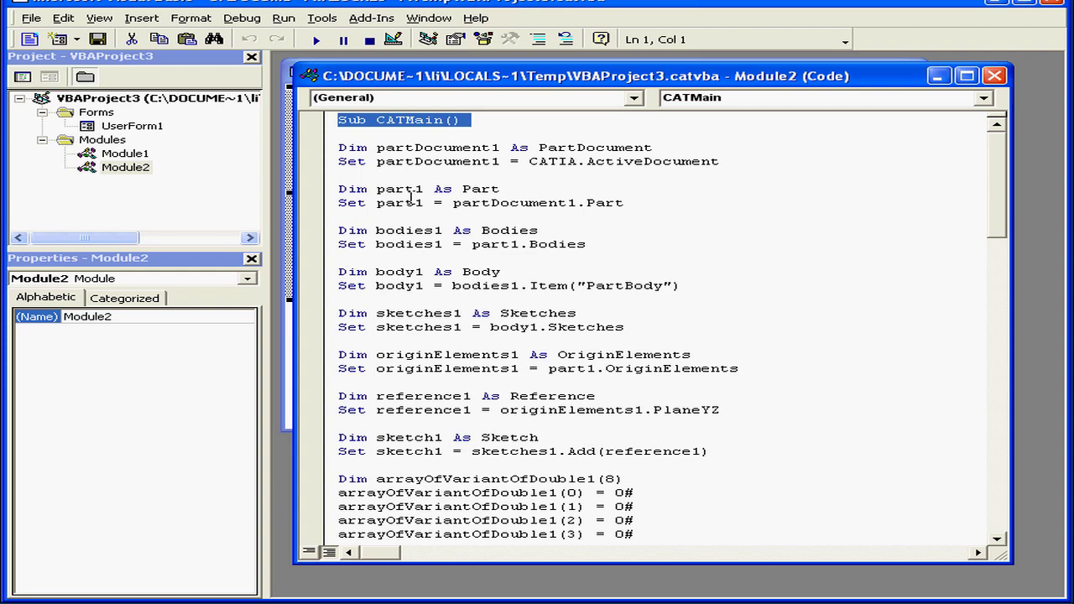
Highlight ActiveDocument, part1 and body1 in the Module2 declarations
double_click(653, 162)
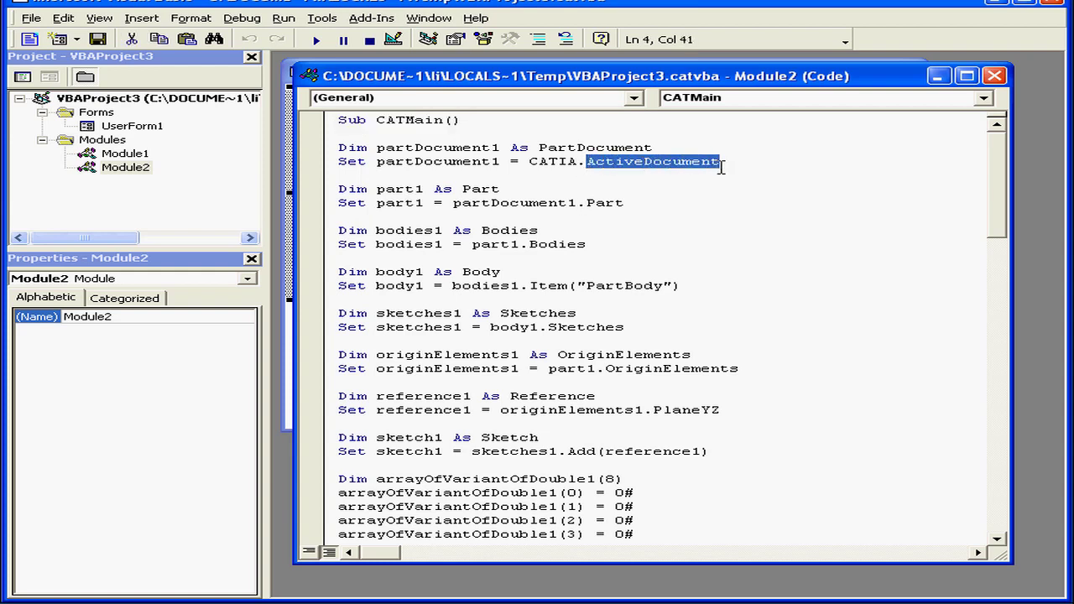
mouse_move(658, 180)
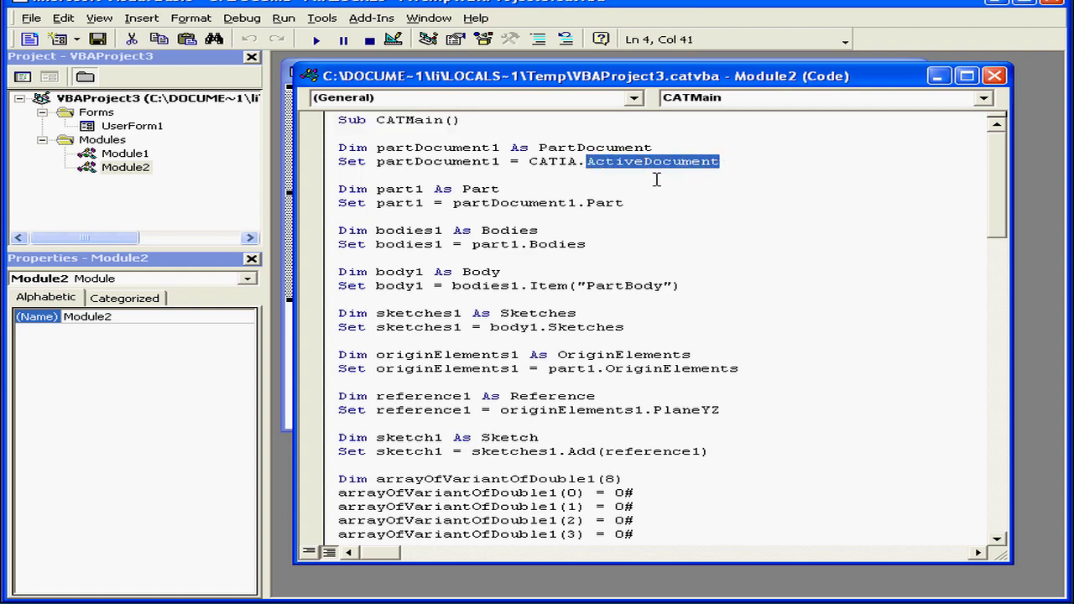
mouse_move(612, 182)
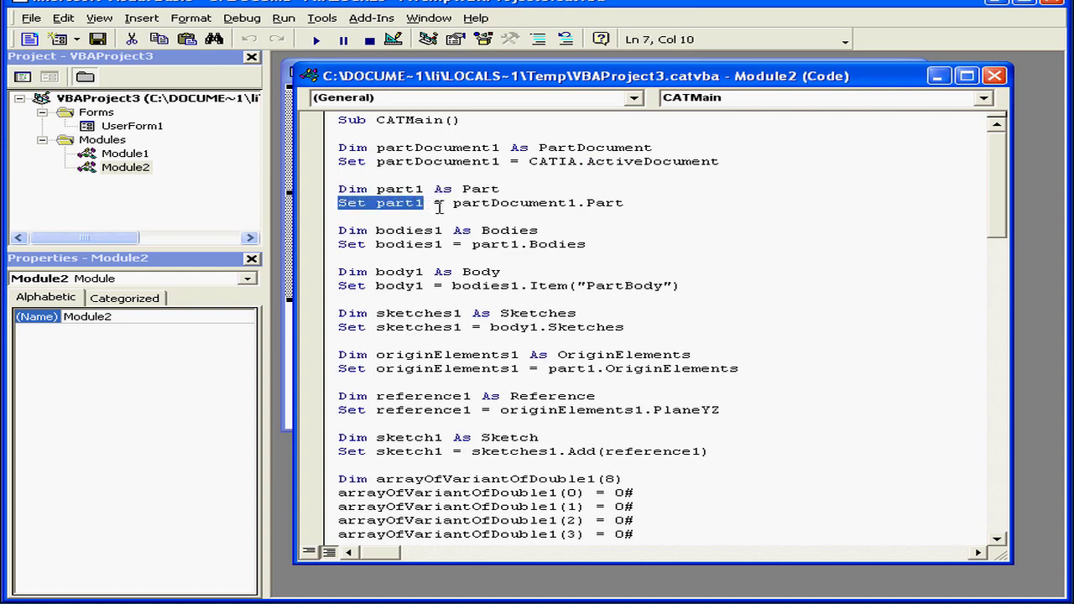
double_click(605, 203)
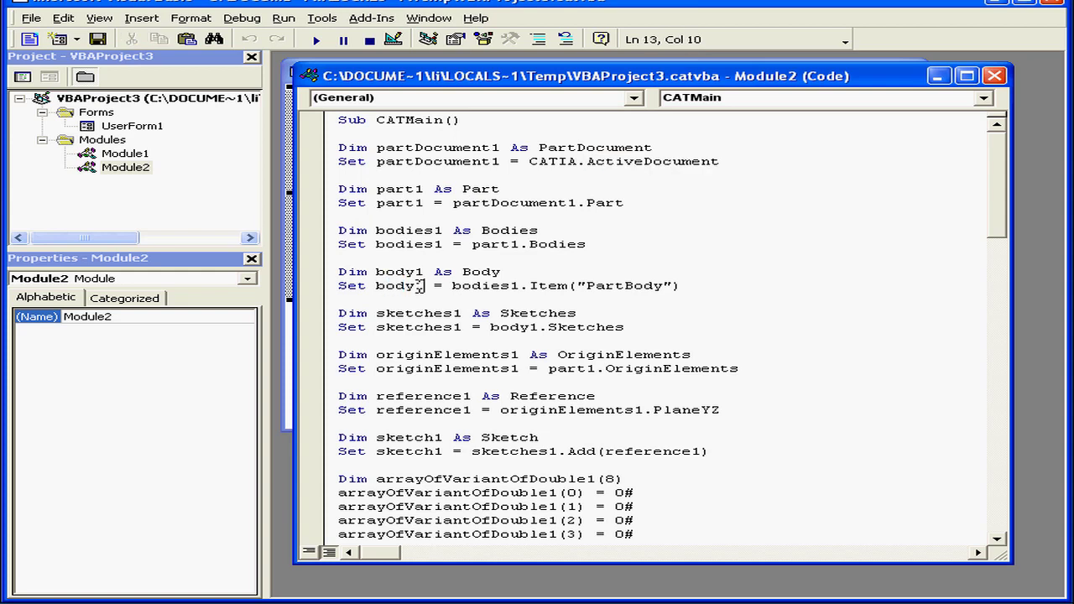
double_click(627, 285)
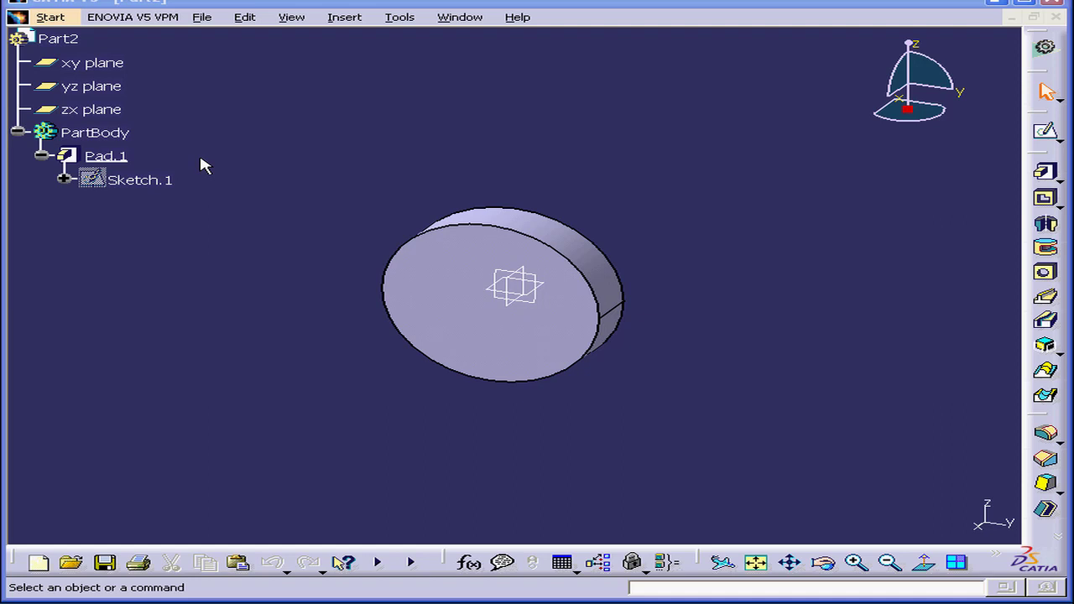
mouse_move(481, 289)
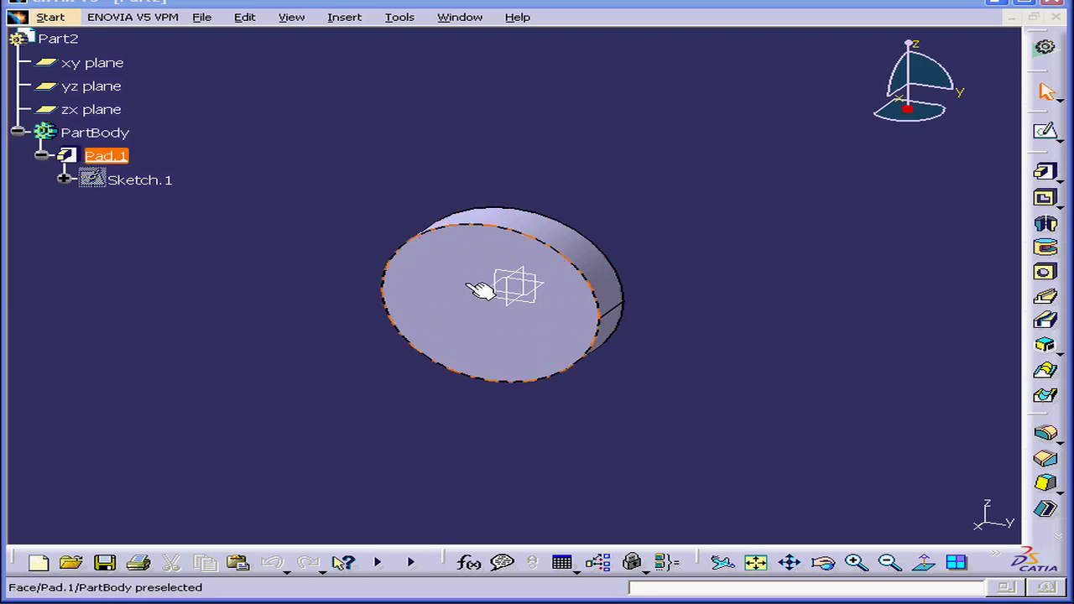
Reopen the Module2 code through Tools > Macro > Visual Basic Editor
click(400, 16)
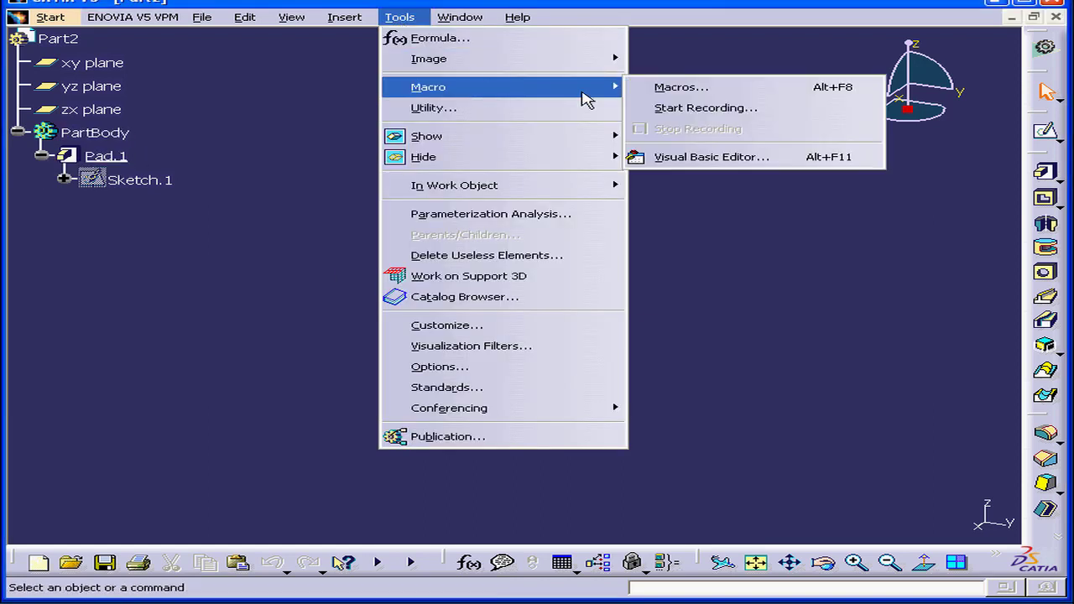
click(711, 156)
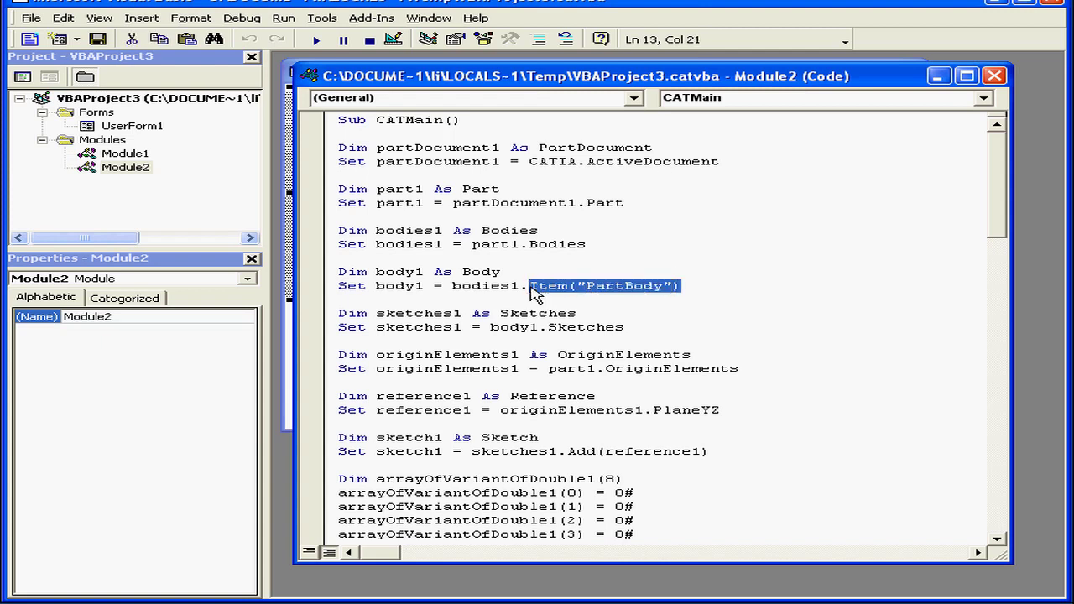
Replace Item("PartBody") with Add() on the Set body1 line
text(Add())
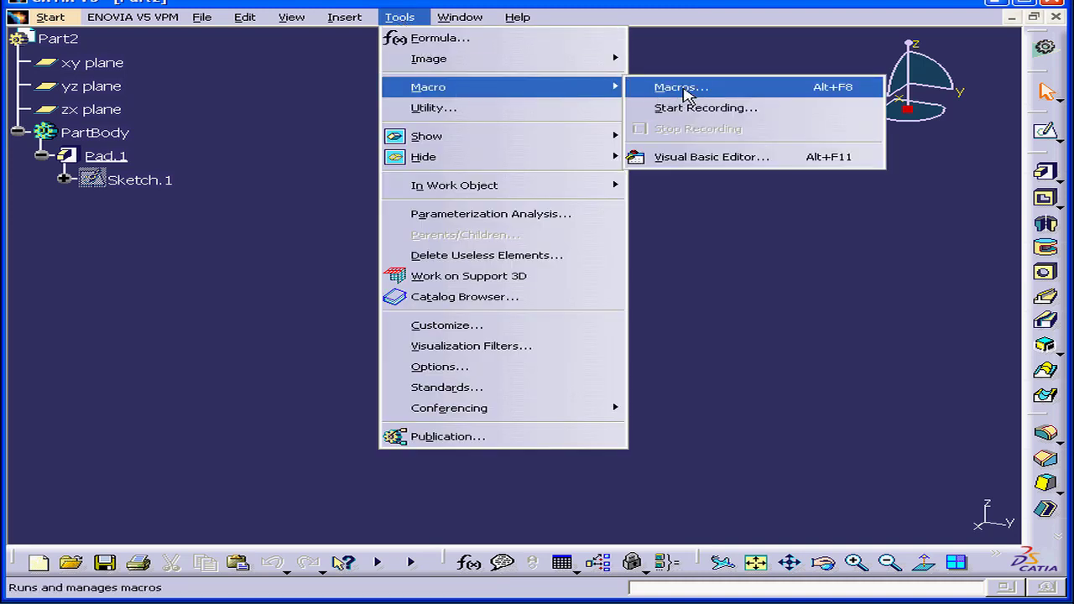
Run the Module2 macro to create Body.2 with Pad.2, then return to the code
click(679, 87)
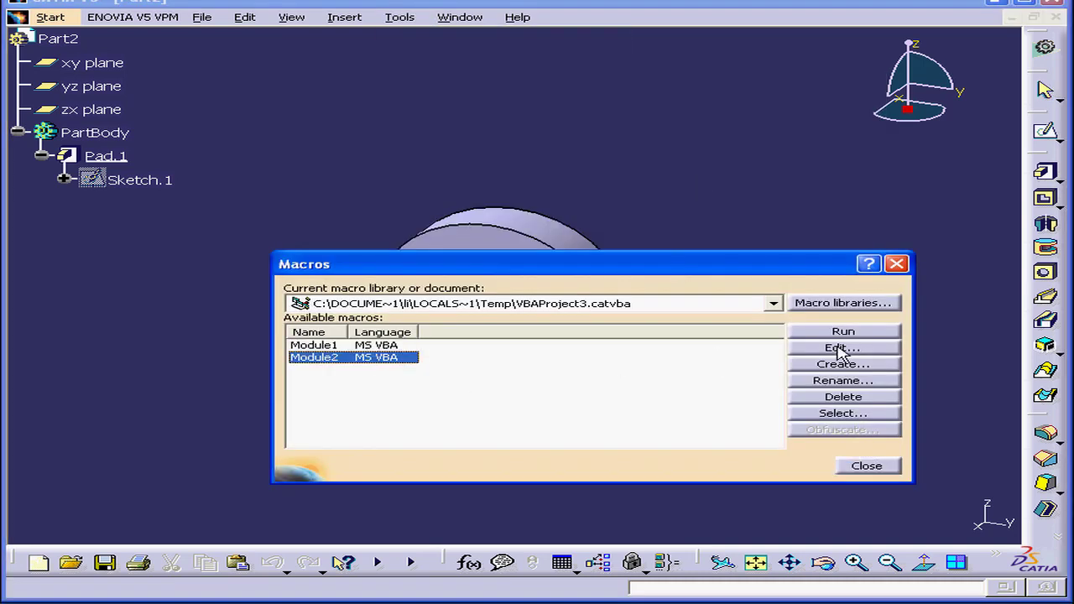
click(842, 330)
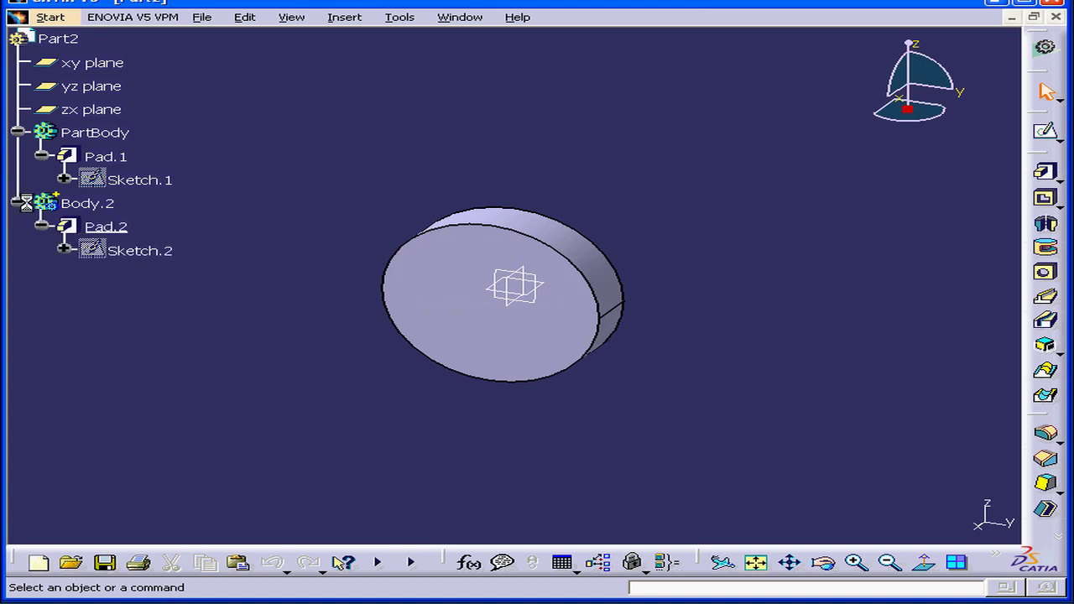
mouse_move(106, 226)
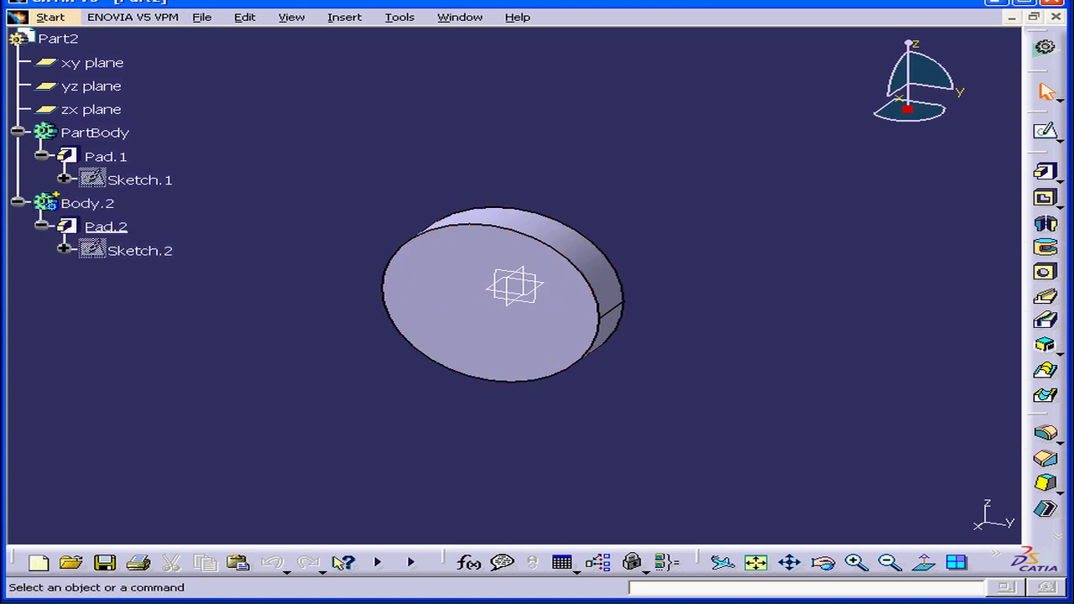
click(400, 17)
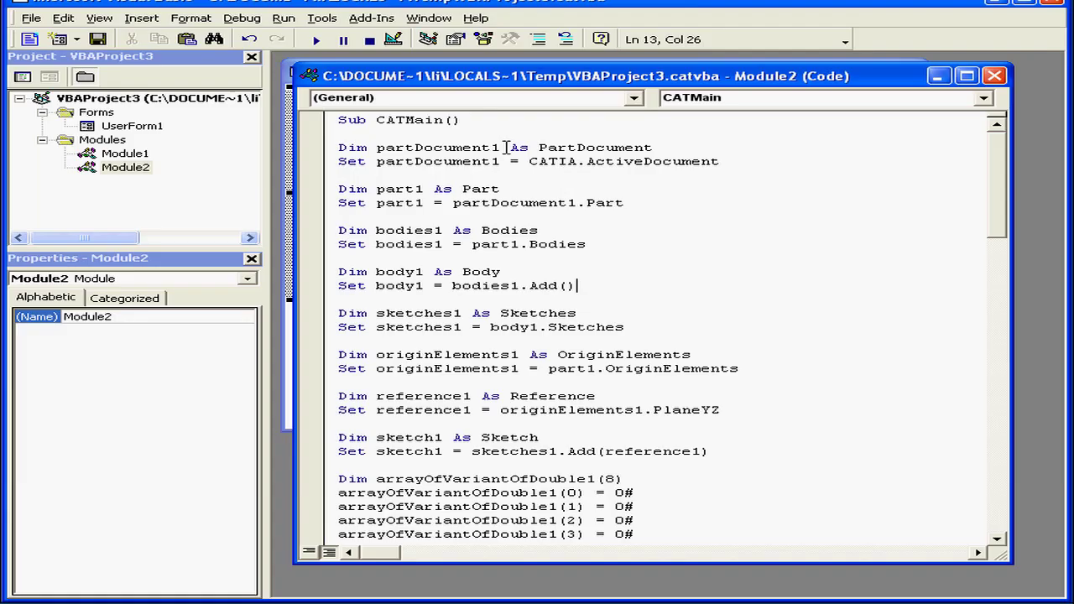
scroll(down, 3)
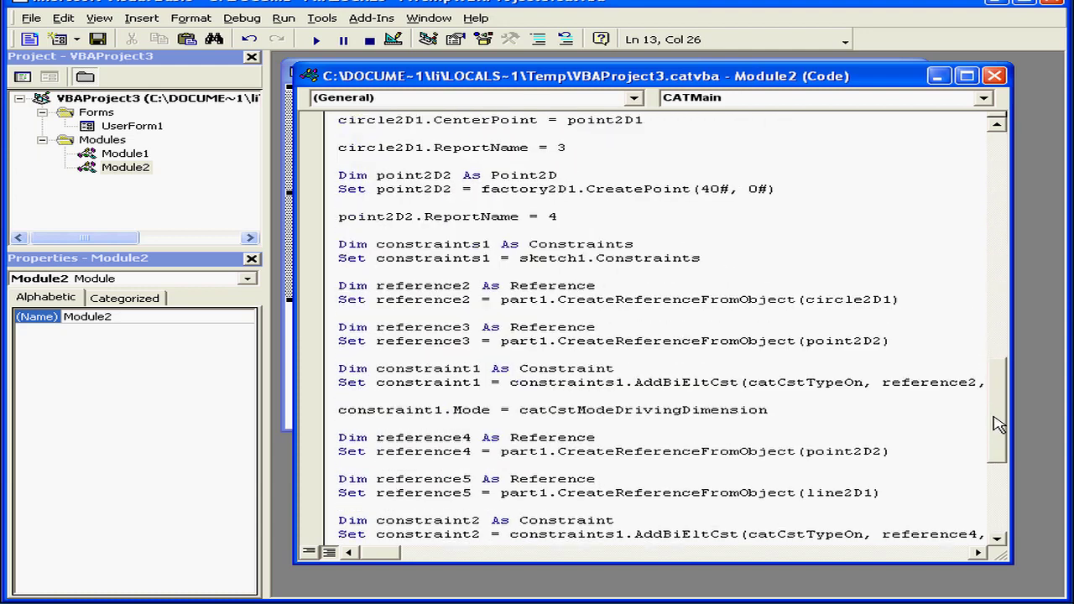
scroll(down, 3)
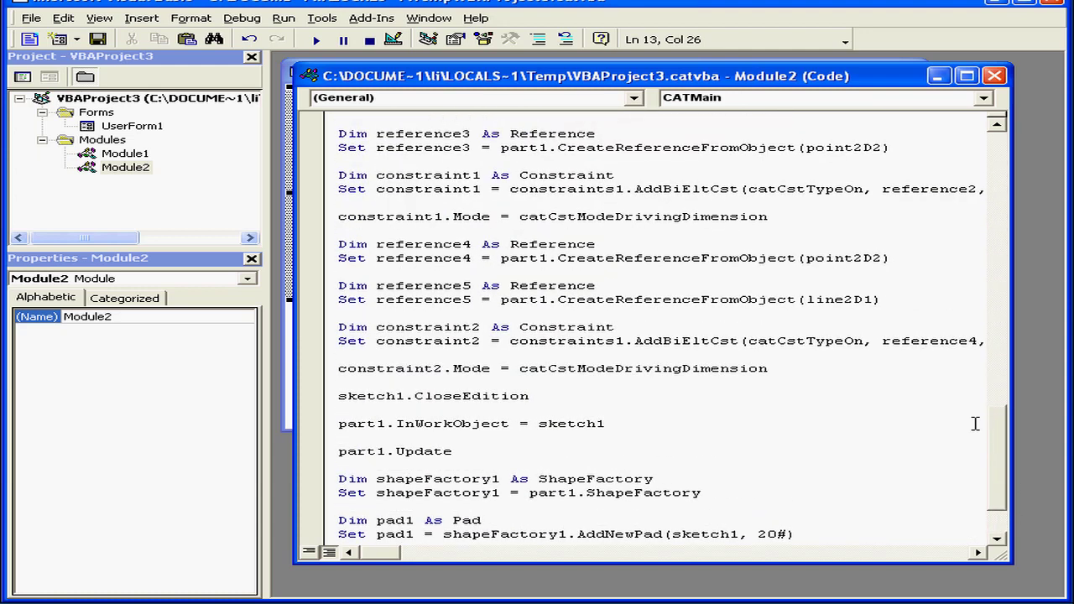
scroll(up, 3)
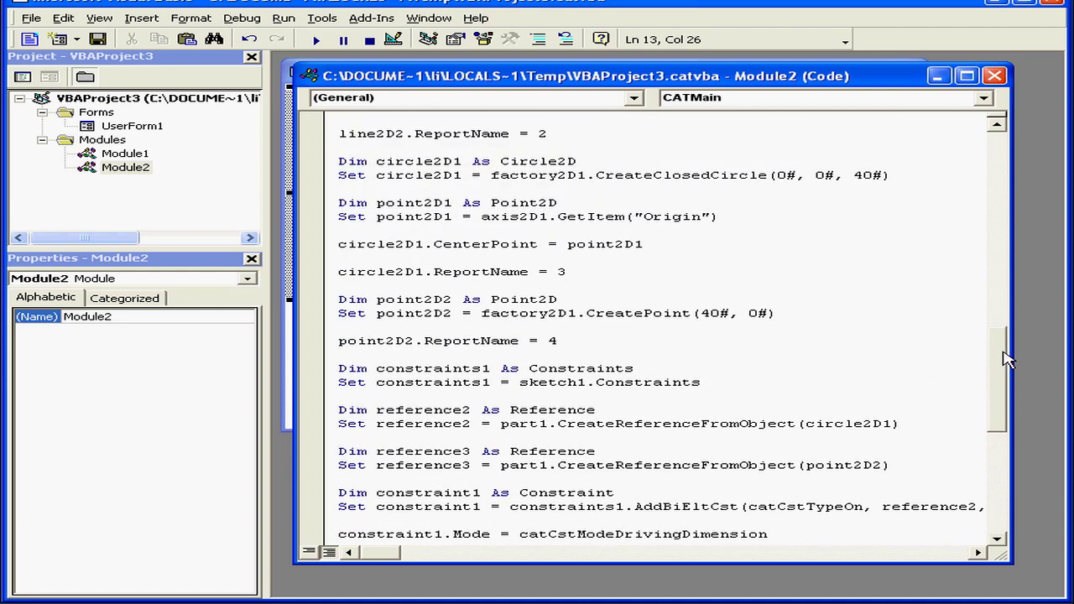
double_click(619, 175)
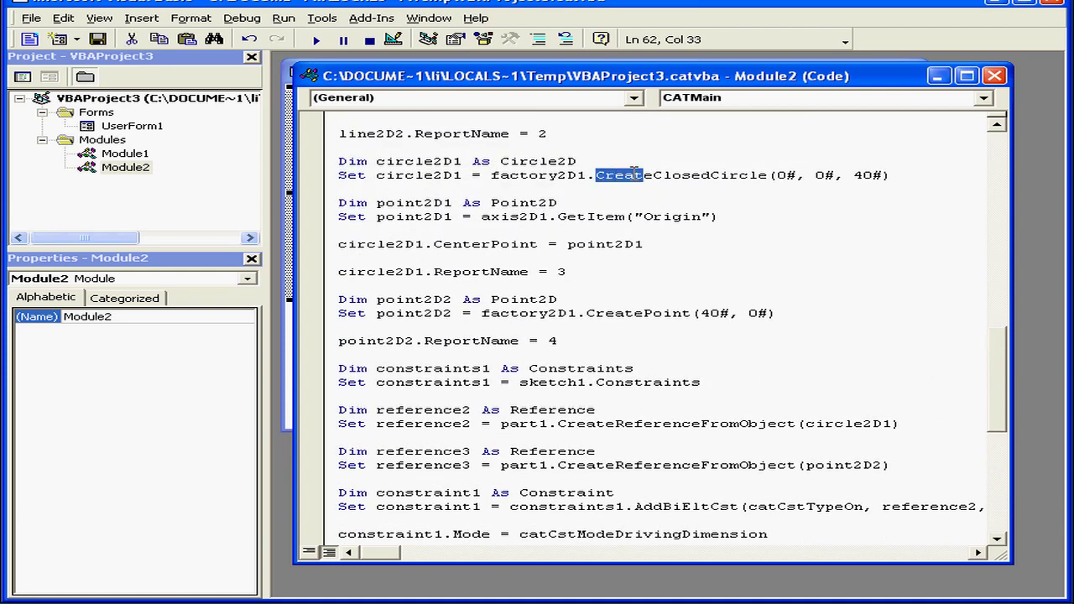
double_click(680, 174)
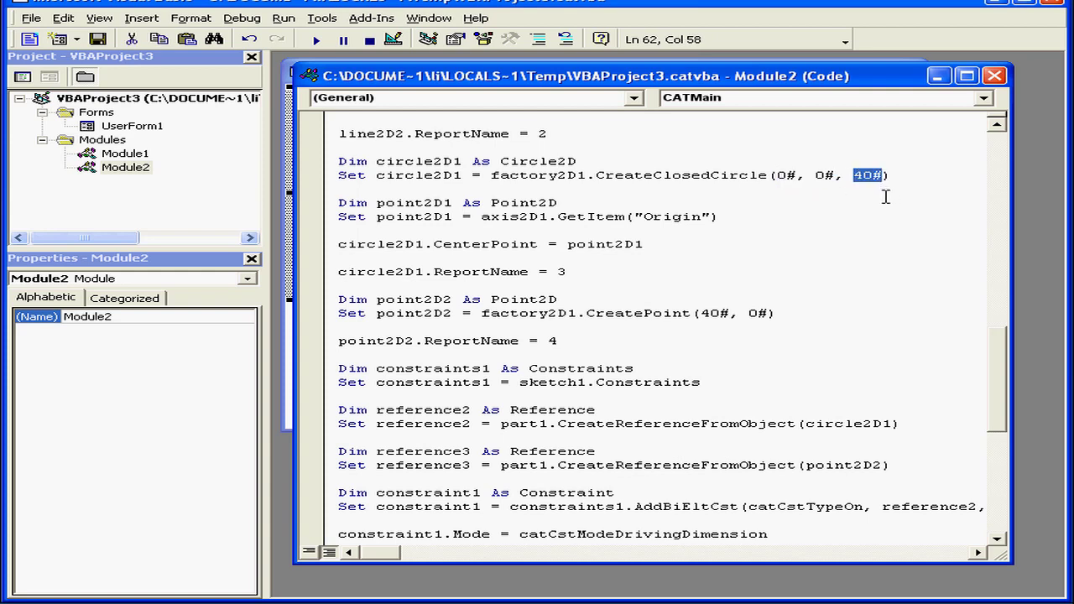
mouse_move(998, 359)
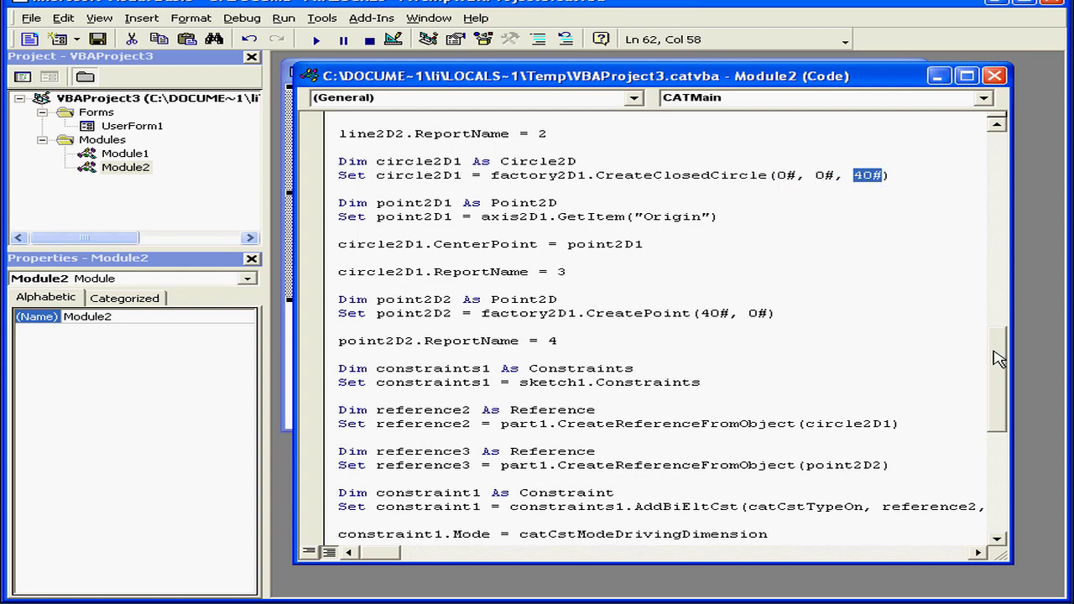
scroll(down, 3)
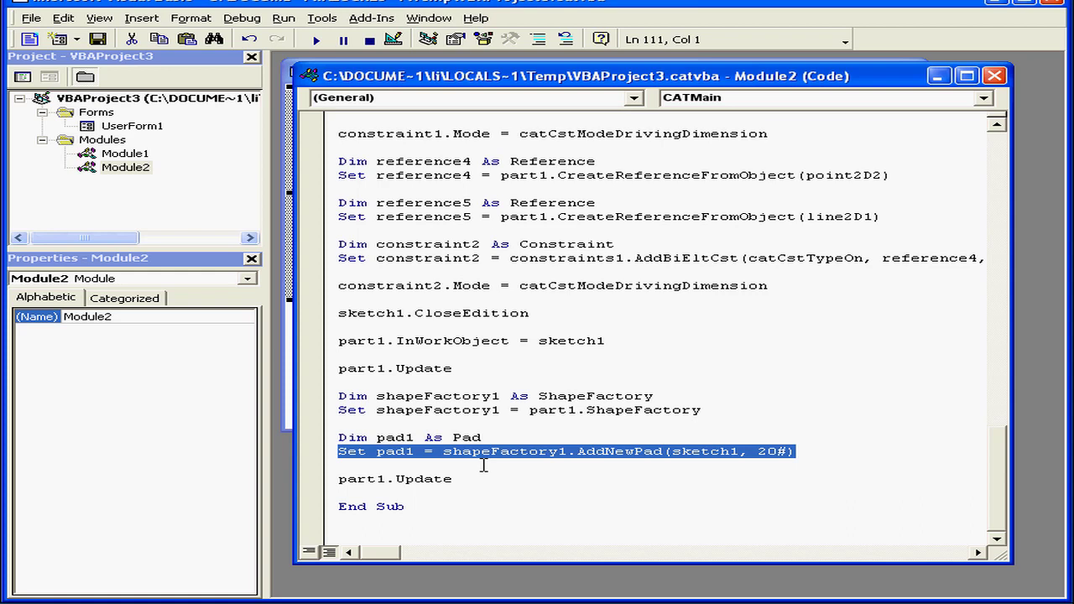
click(754, 451)
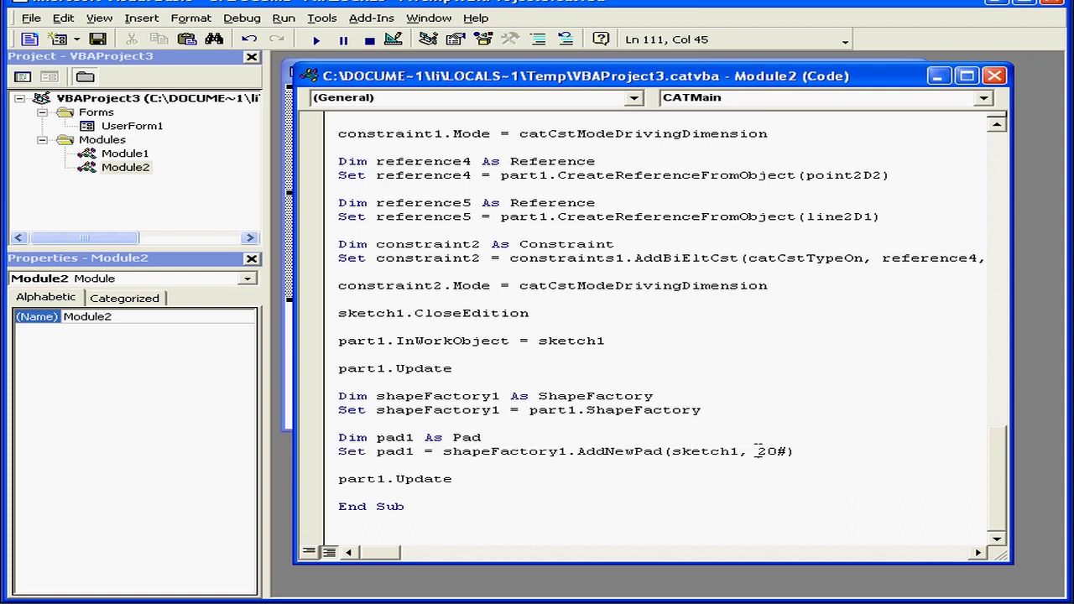
double_click(772, 451)
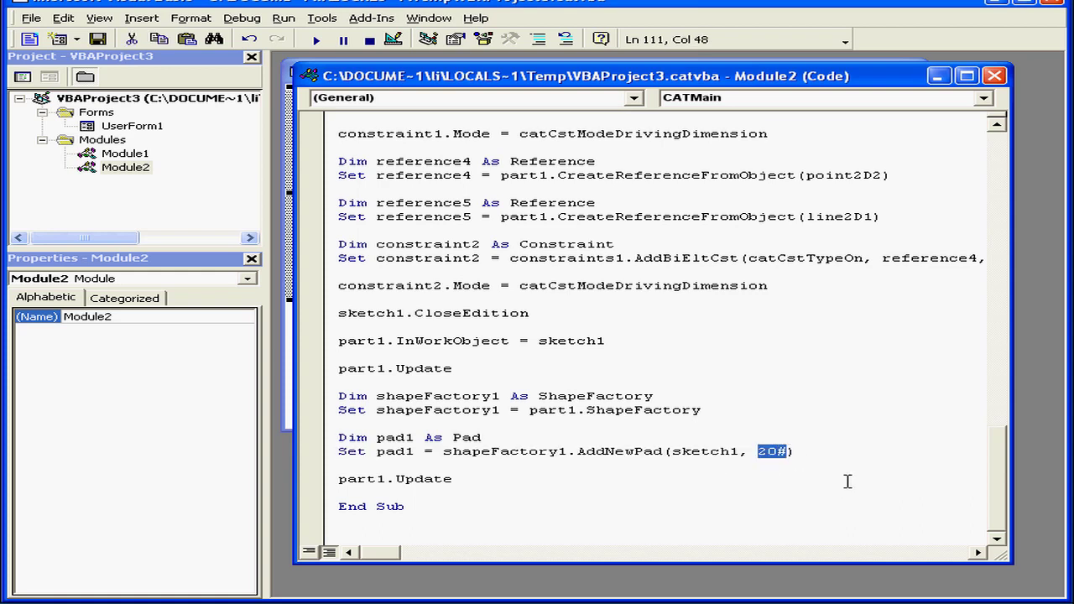
mouse_move(823, 459)
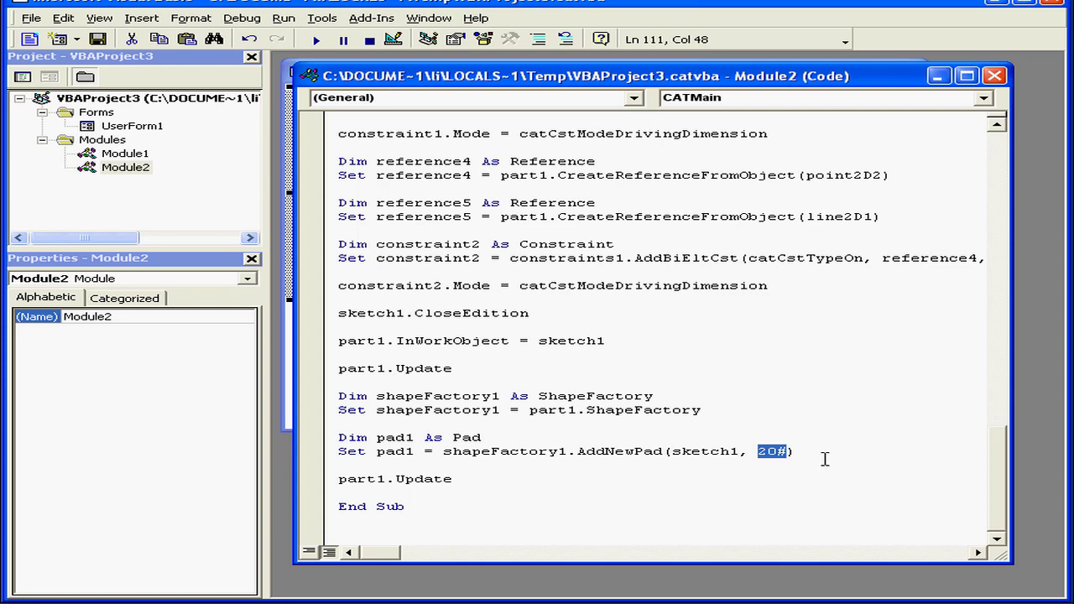
mouse_move(822, 435)
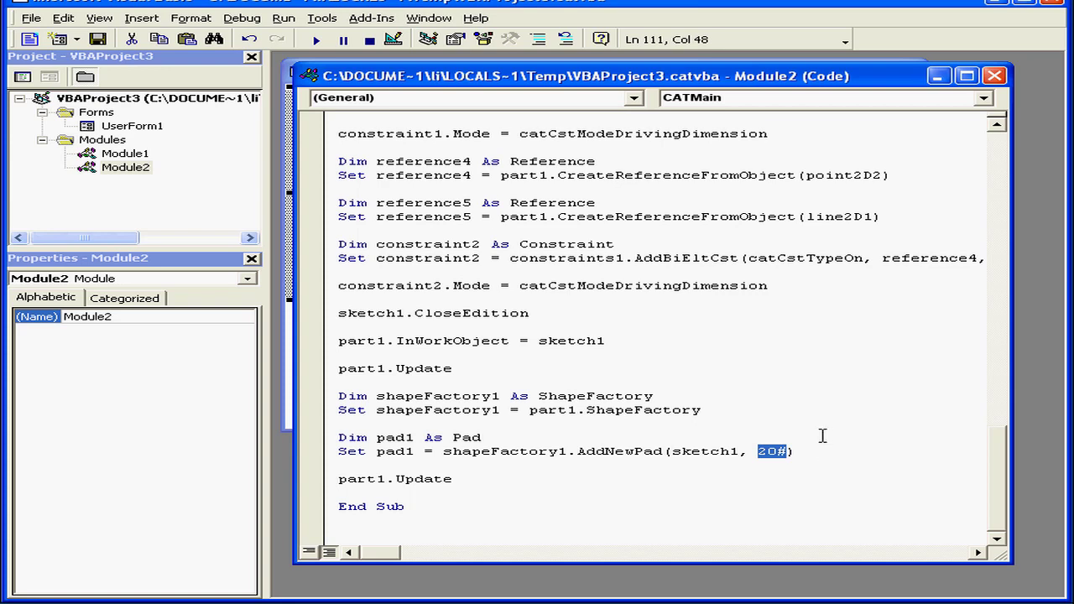
mouse_move(816, 426)
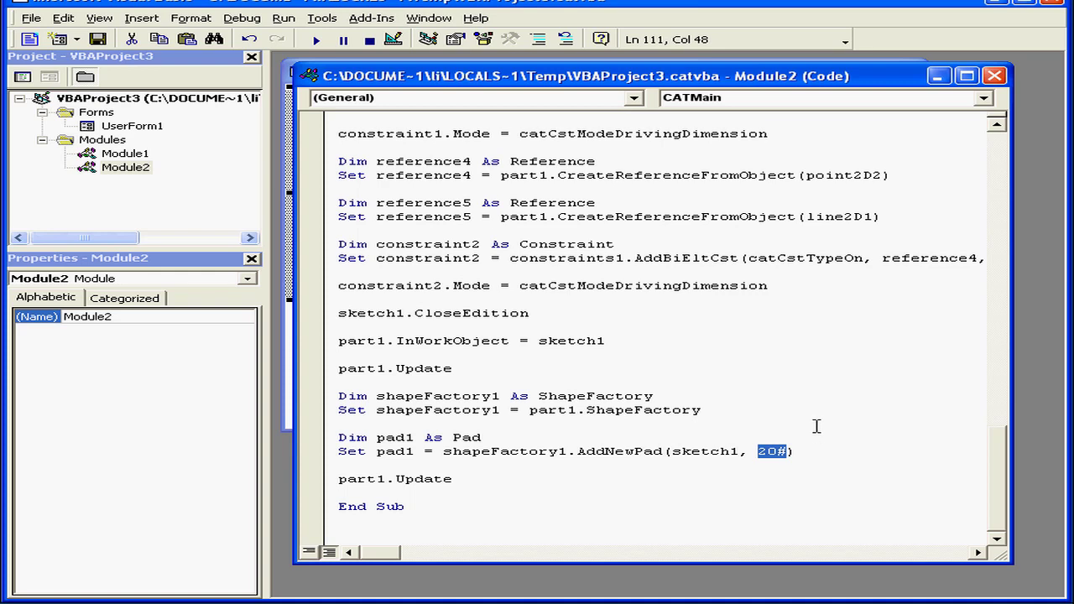
mouse_move(786, 409)
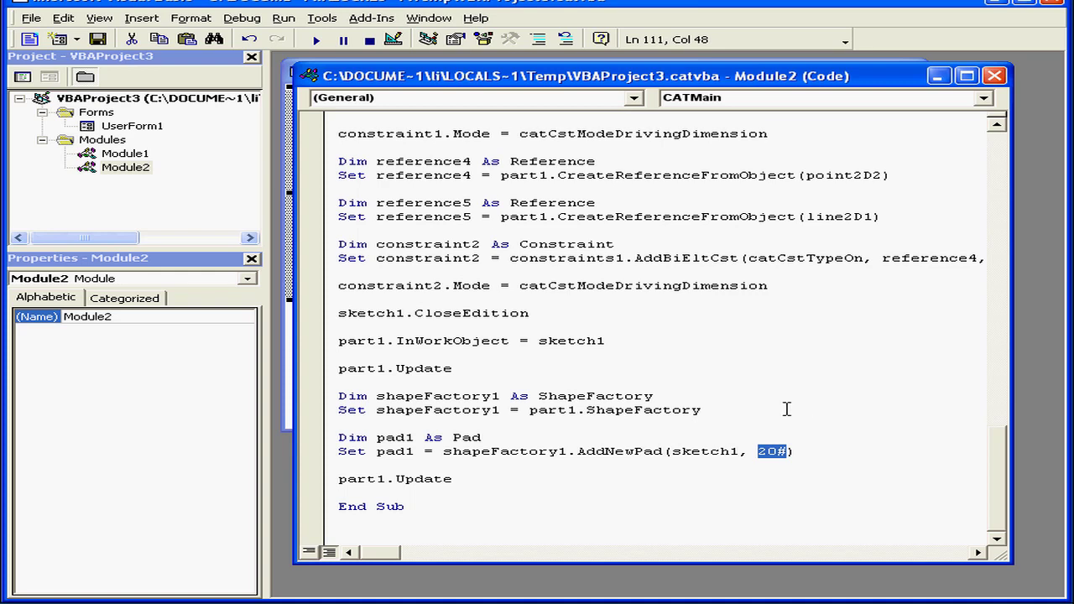
mouse_move(773, 400)
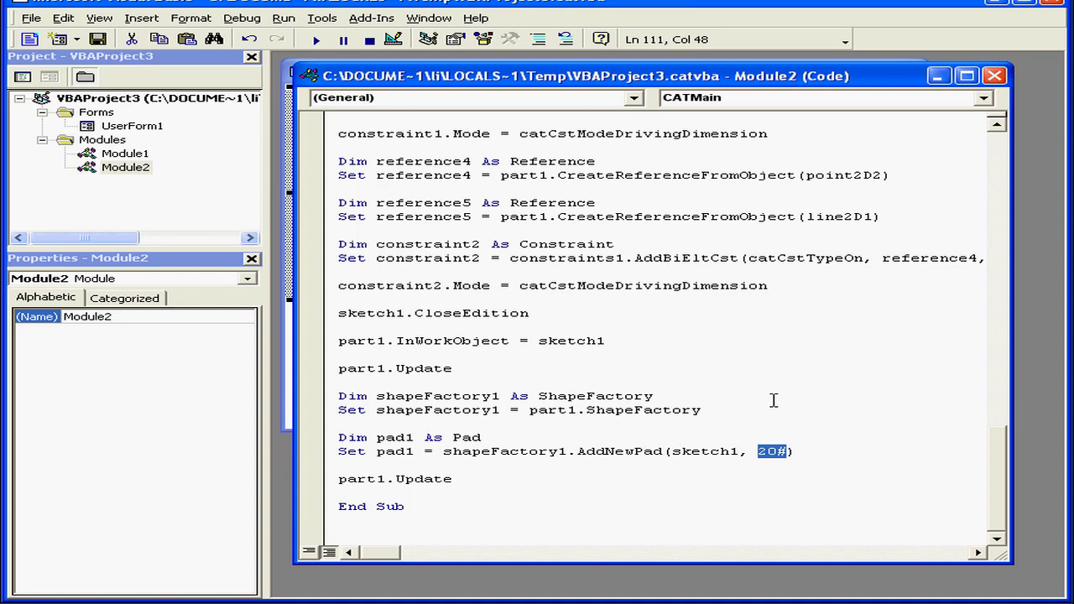